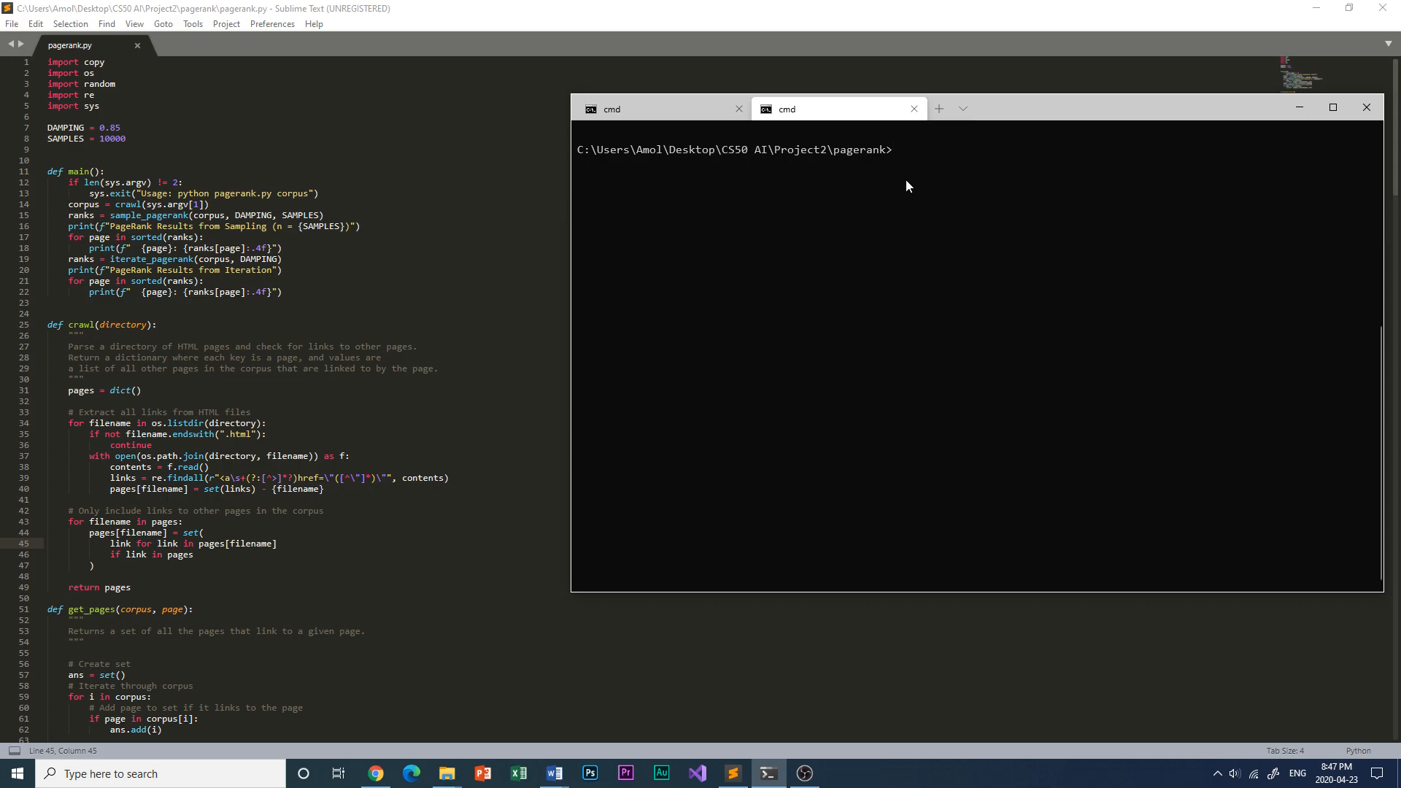
Run python pagerank.py on corpus0 to list sampling and iteration ranks for its four pages.
{"action": "type", "text": "python"}
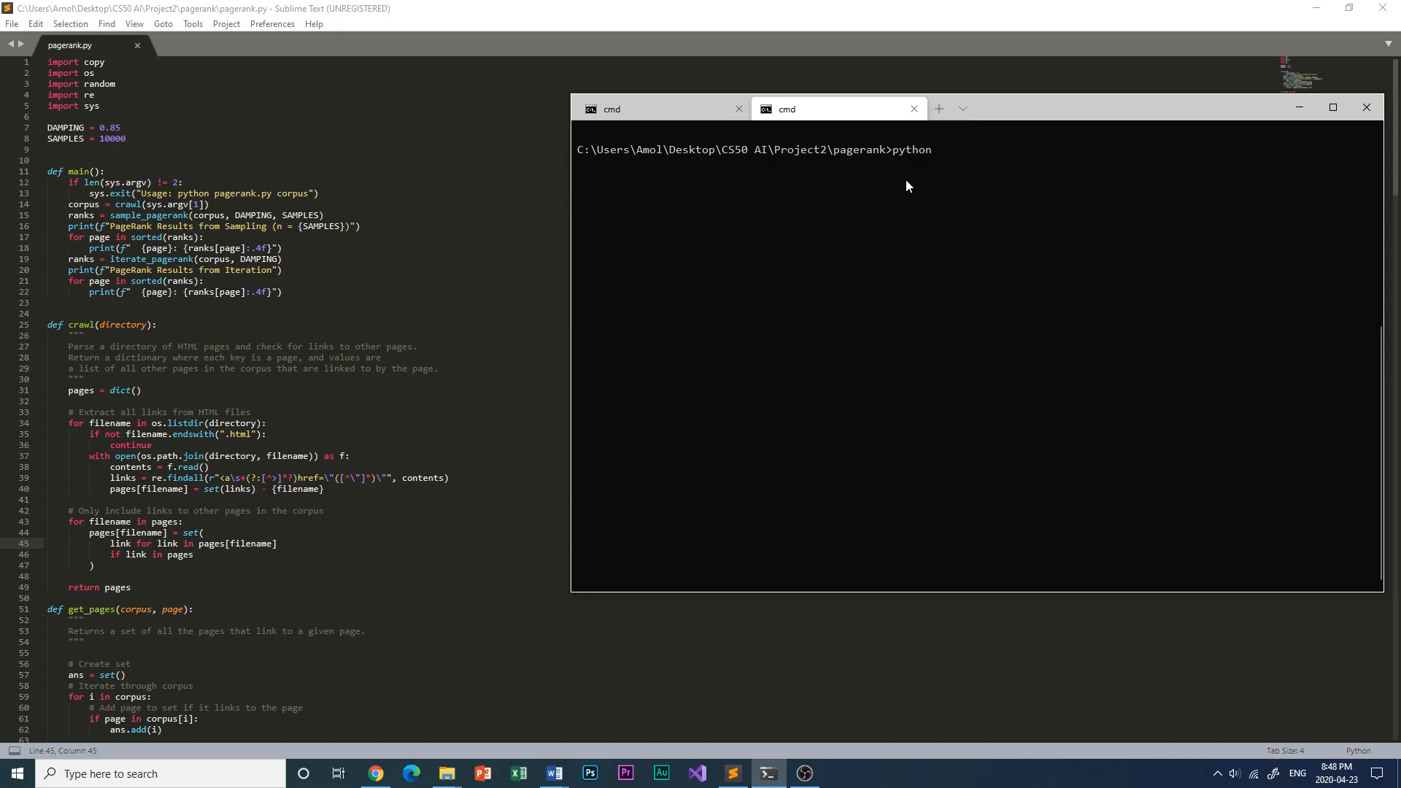
{"action": "type", "text": "pagerank.py corpus0"}
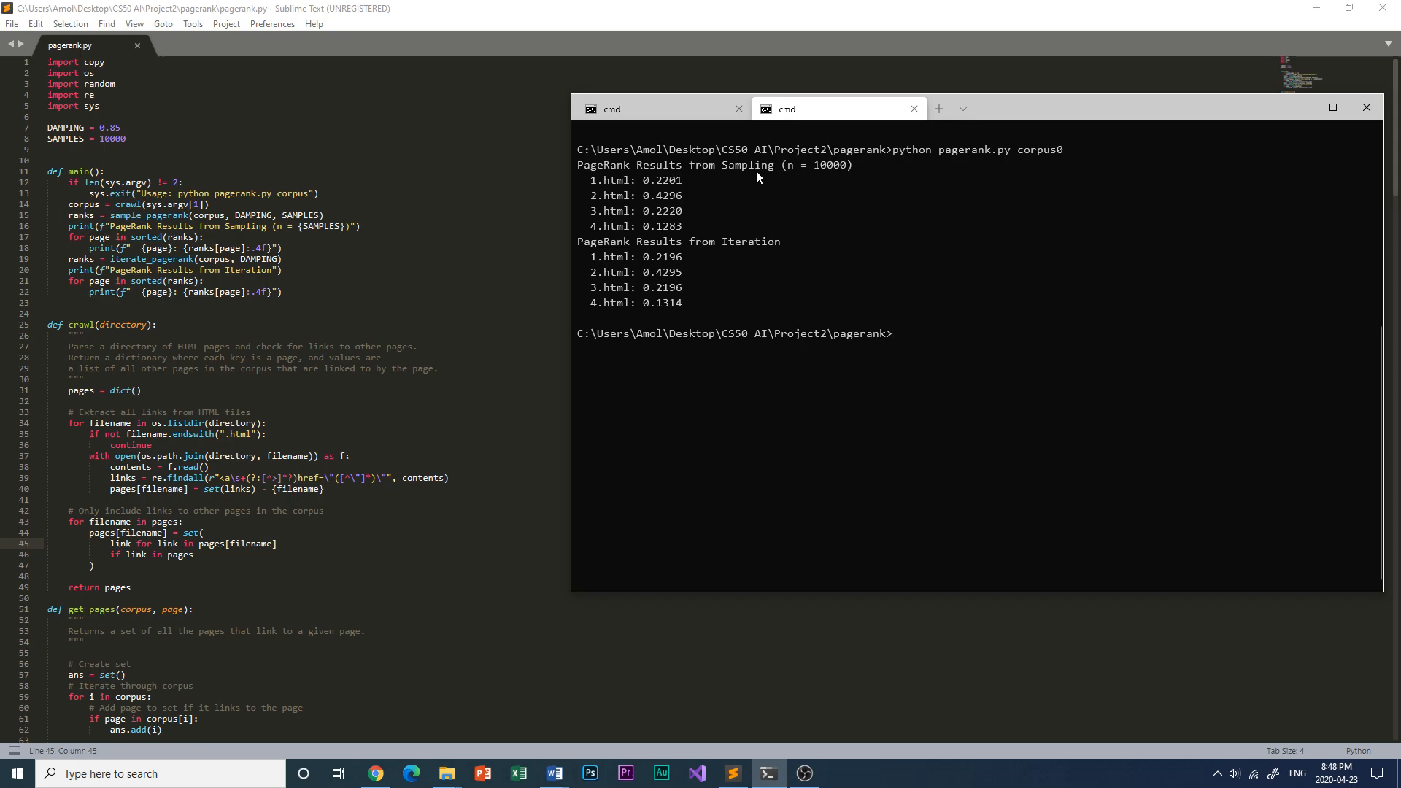
{"action": "mouse_move", "coordinate": [715, 200]}
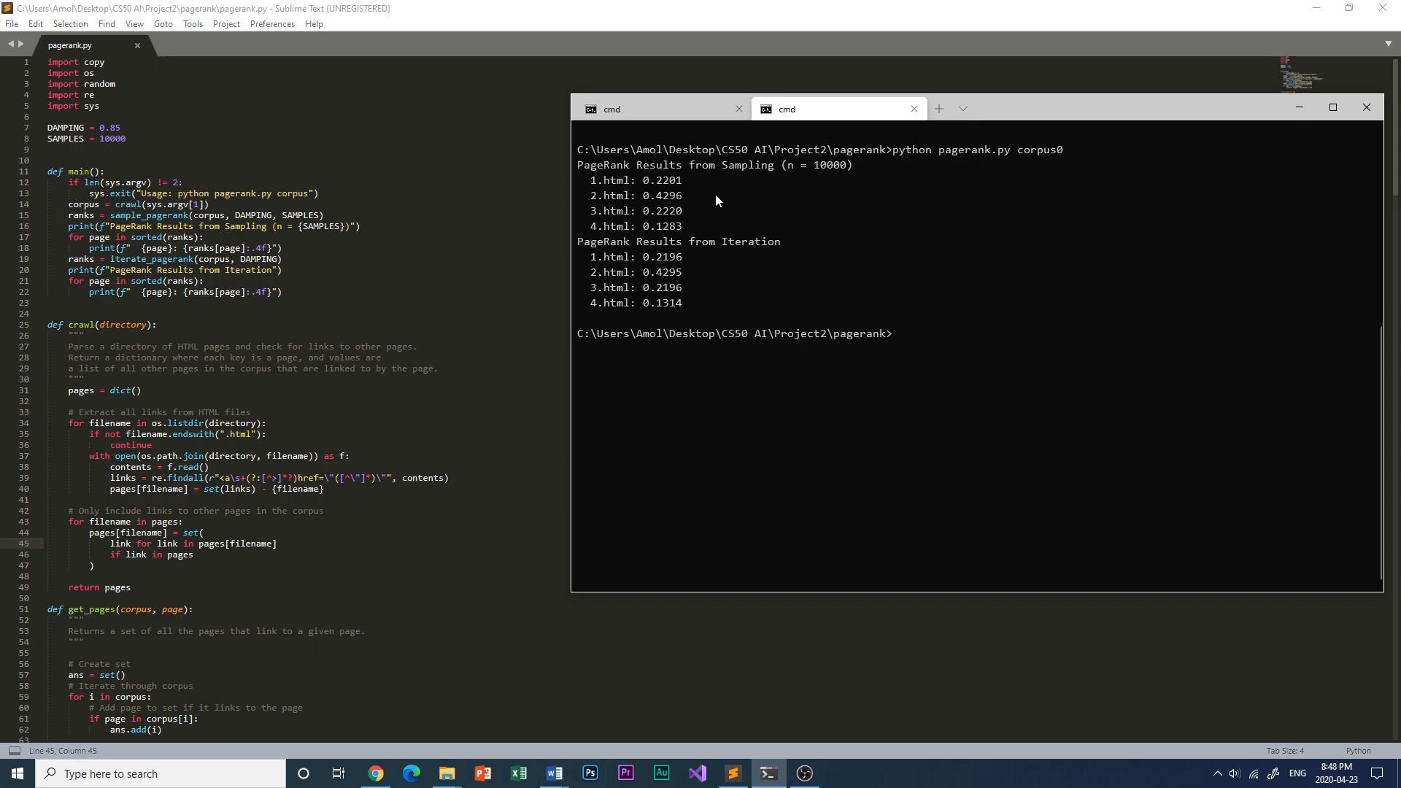
{"action": "mouse_move", "coordinate": [702, 181]}
{"action": "type", "text": "python pagerank.py corpus1"}
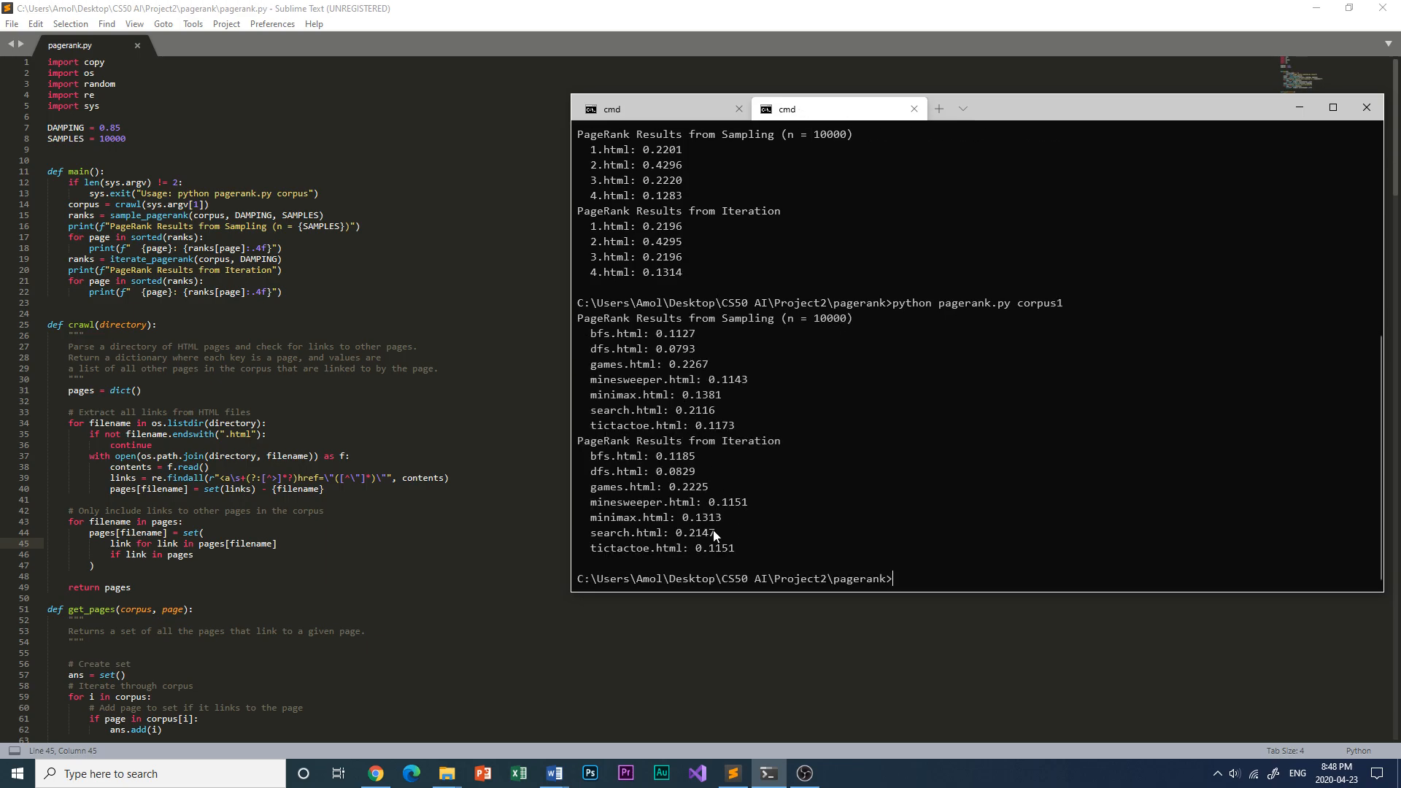
Run pagerank.py on corpus1 to print sampling and iteration ranks for its seven pages.
{"action": "double_click", "coordinate": [653, 531]}
{"action": "type", "text": "python pagerank.py corpus2"}
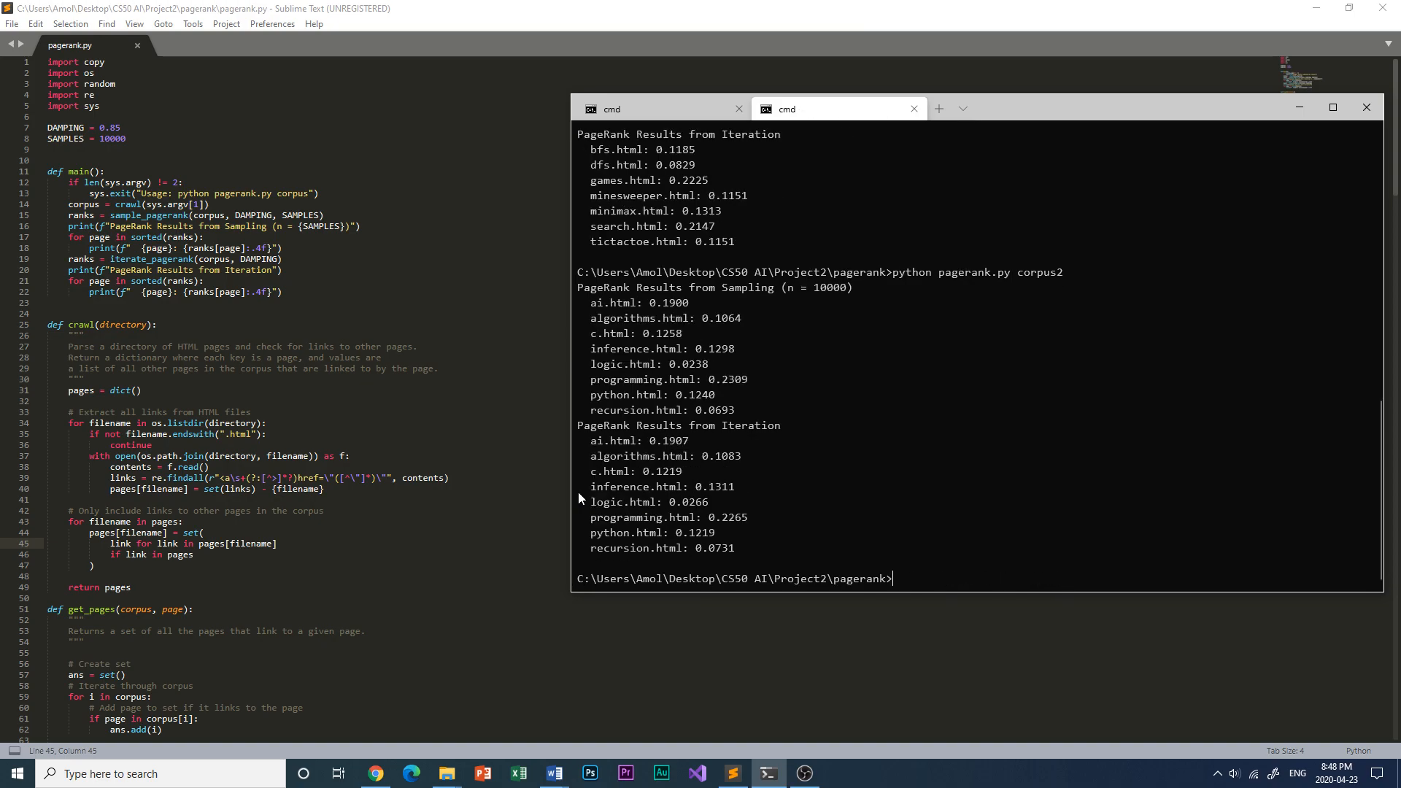
{"action": "mouse_move", "coordinate": [746, 362]}
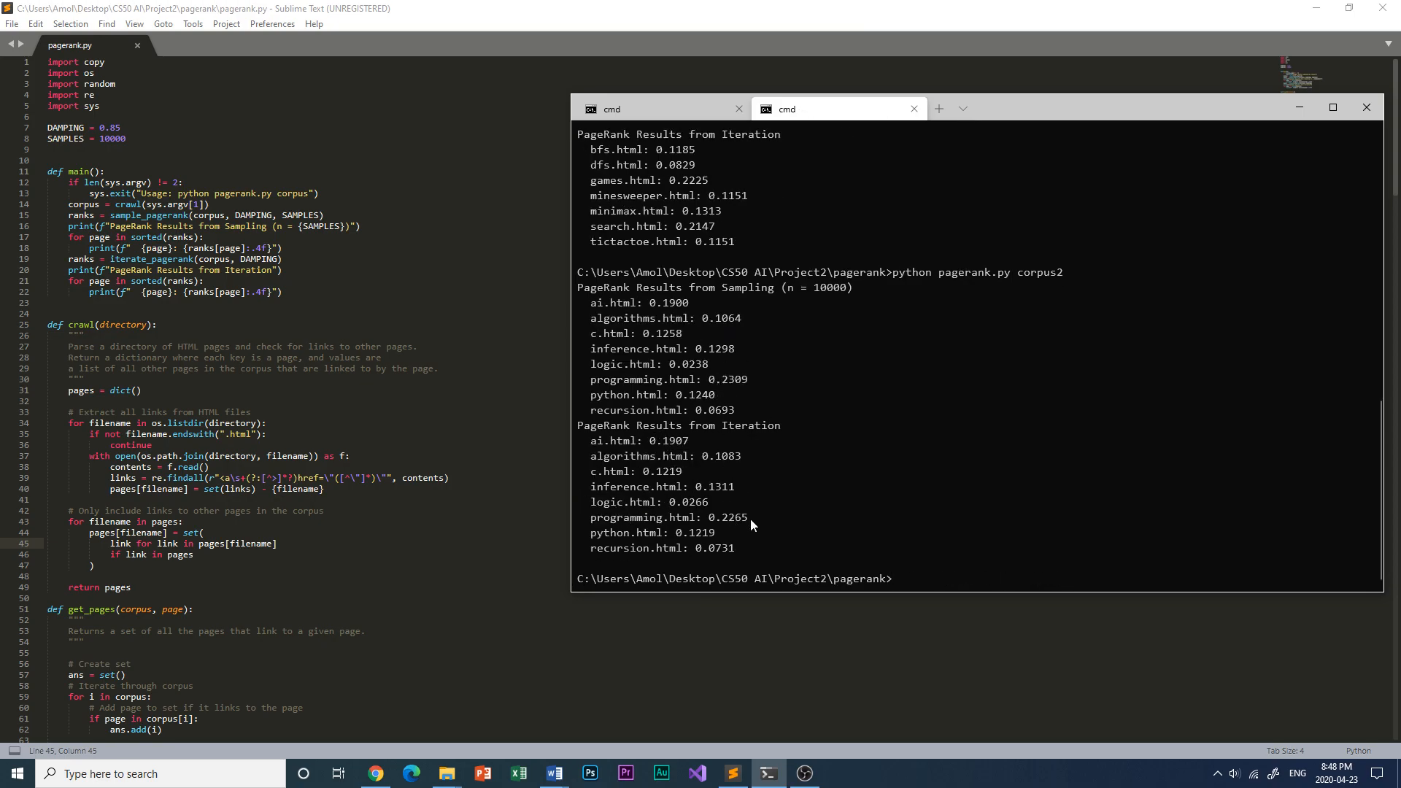
Run pagerank.py on corpus2 to print sampling and iteration ranks for its eight pages.
{"action": "double_click", "coordinate": [670, 517]}
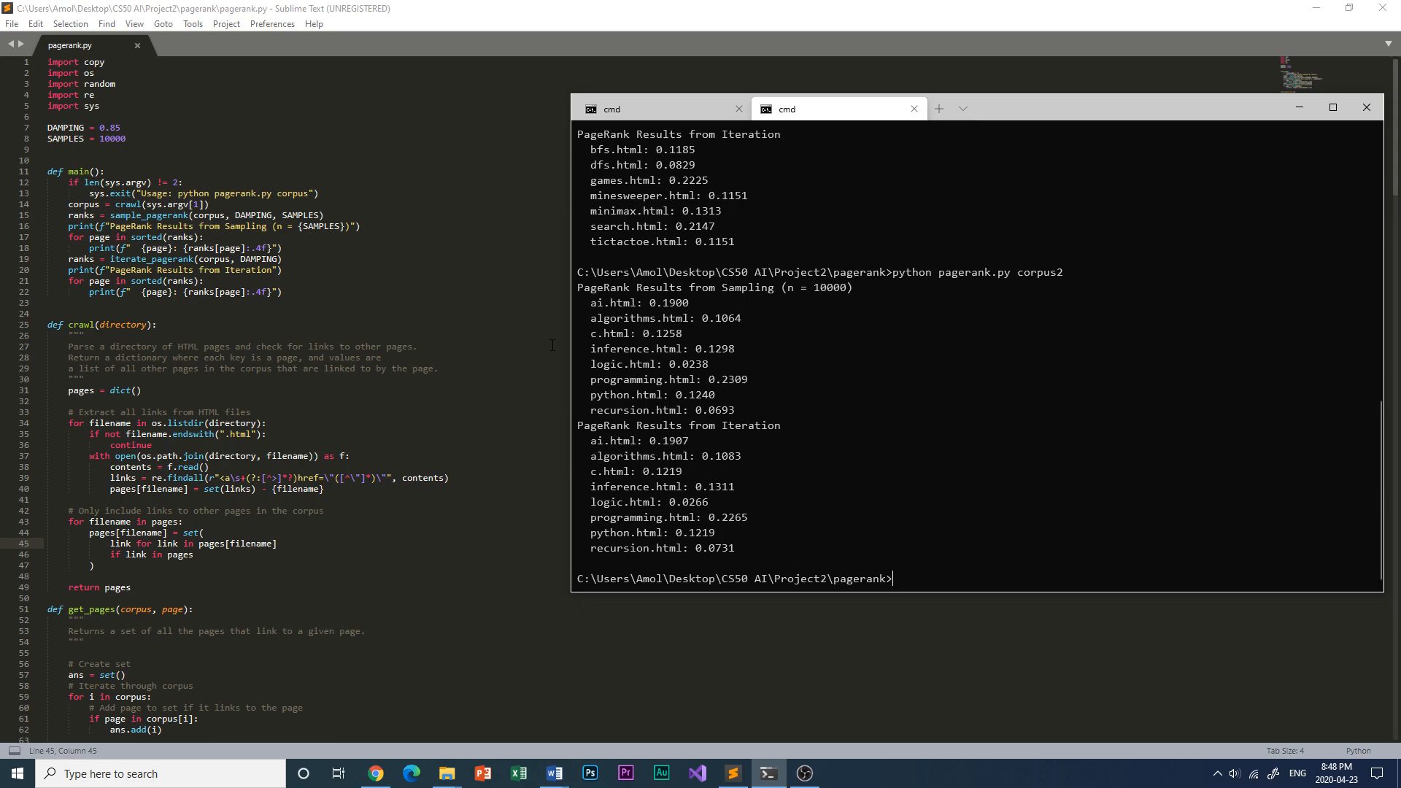
{"action": "mouse_move", "coordinate": [486, 346]}
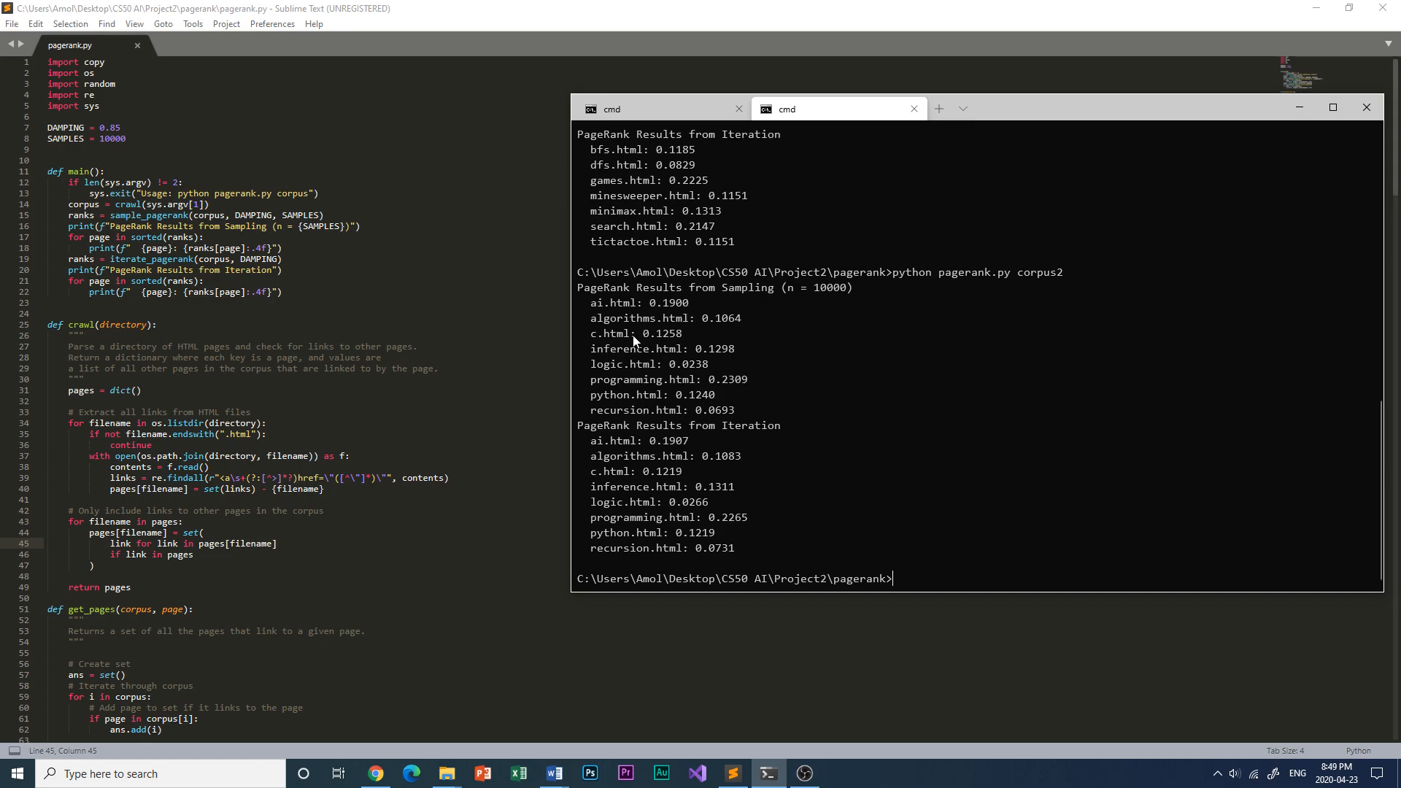
Rerun pagerank.py on corpus0 twice, showing sampling ranks vary slightly while iteration ranks match.
{"action": "type", "text": "python pagerank.py corpus2"}
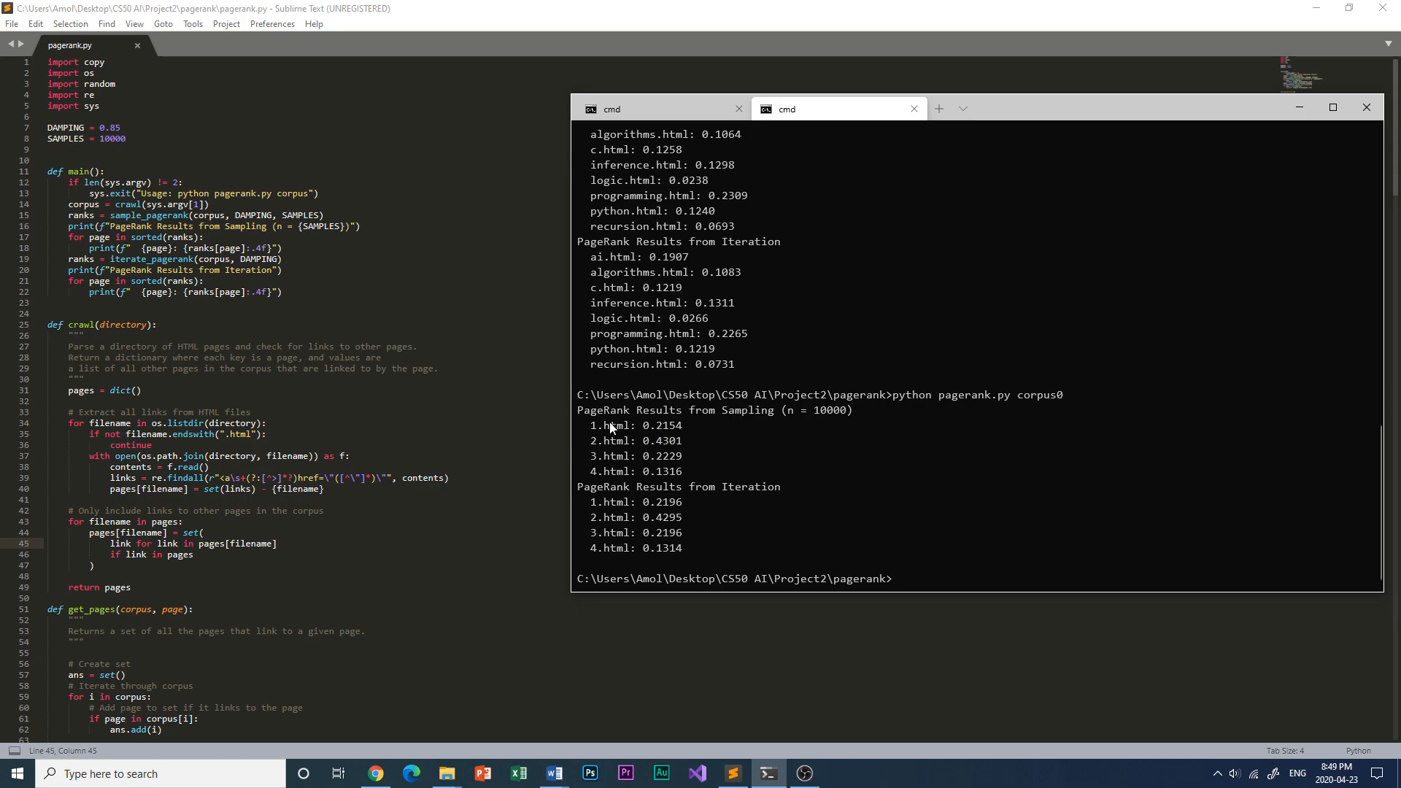
{"action": "double_click", "coordinate": [659, 425]}
{"action": "type", "text": "python pagerank.py corpus0"}
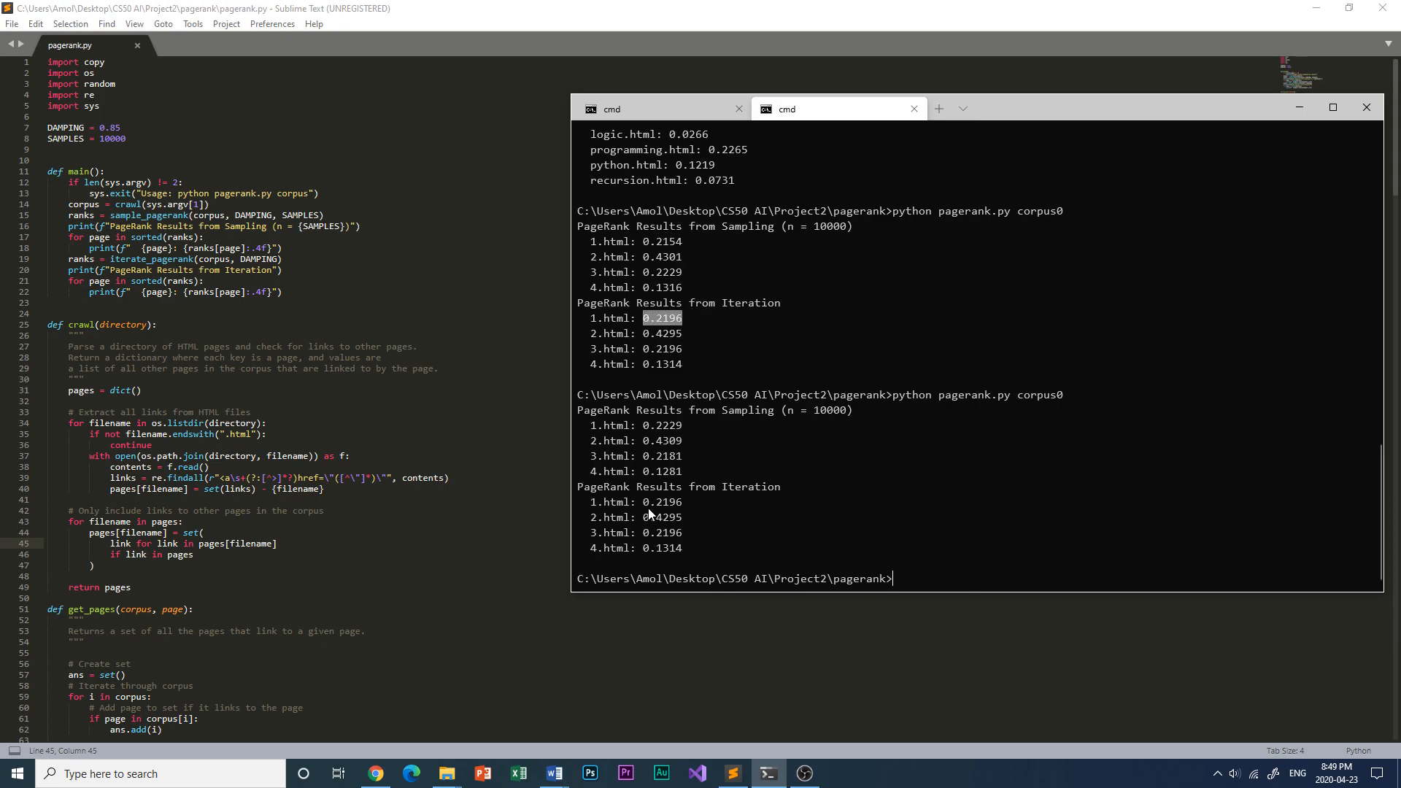
{"action": "double_click", "coordinate": [659, 501]}
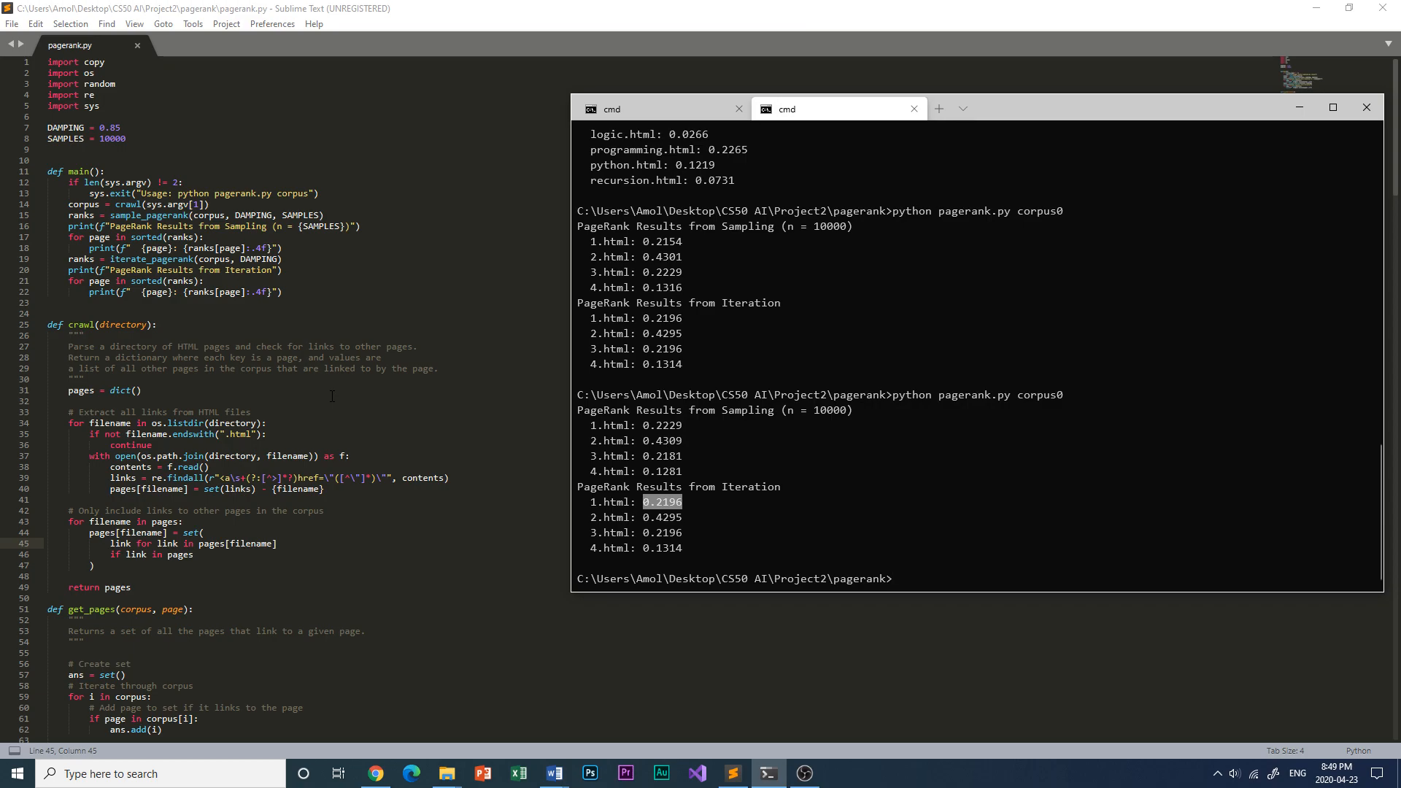
{"action": "left_click", "coordinate": [890, 578]}
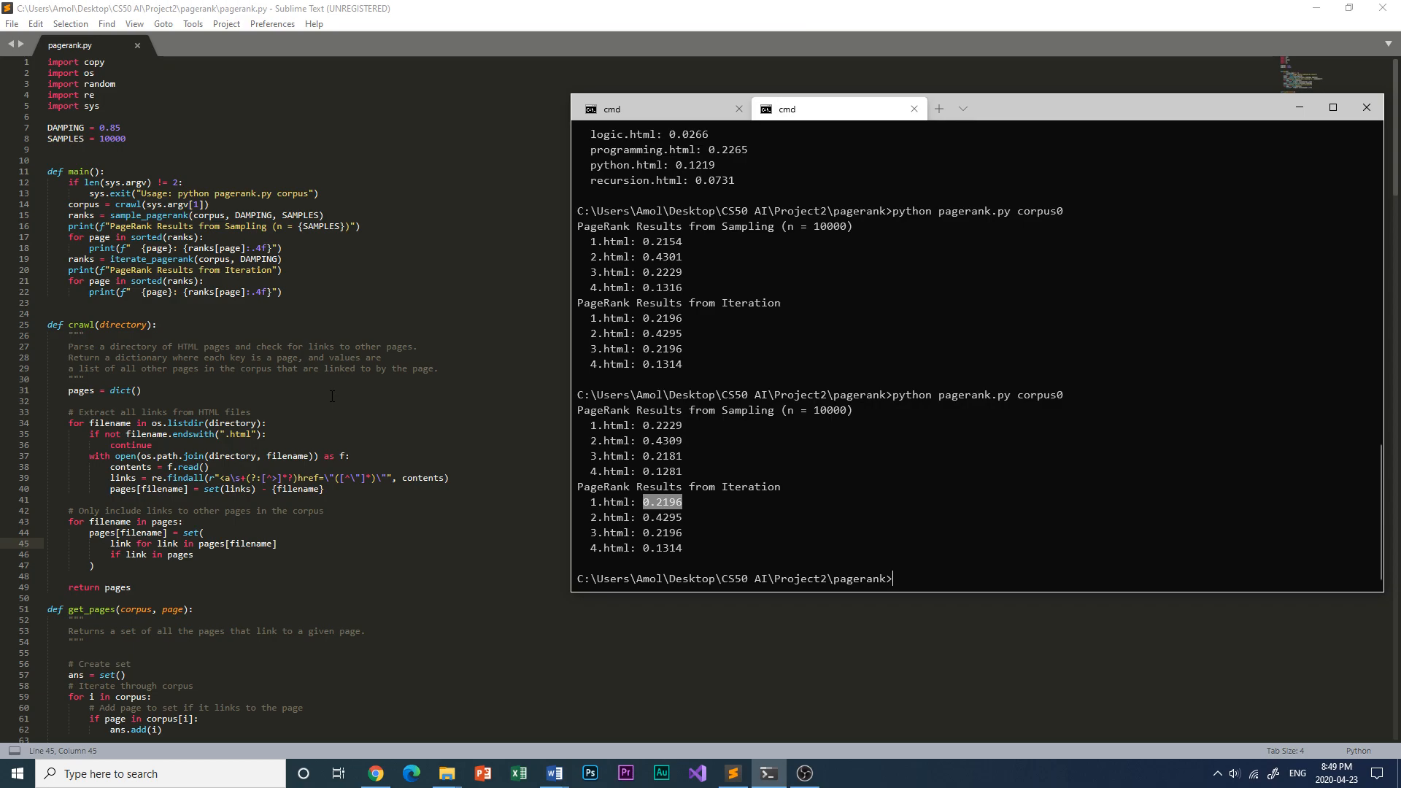